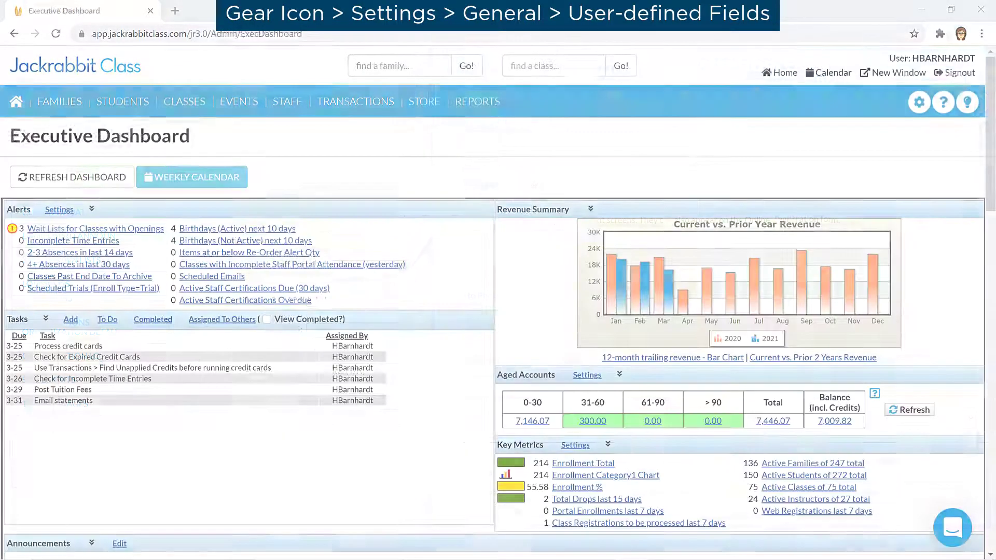
- Review and save the family and student user-defined field labels, like Promo Code and In Recital (Y/N), in General settings
left_click(918, 102)
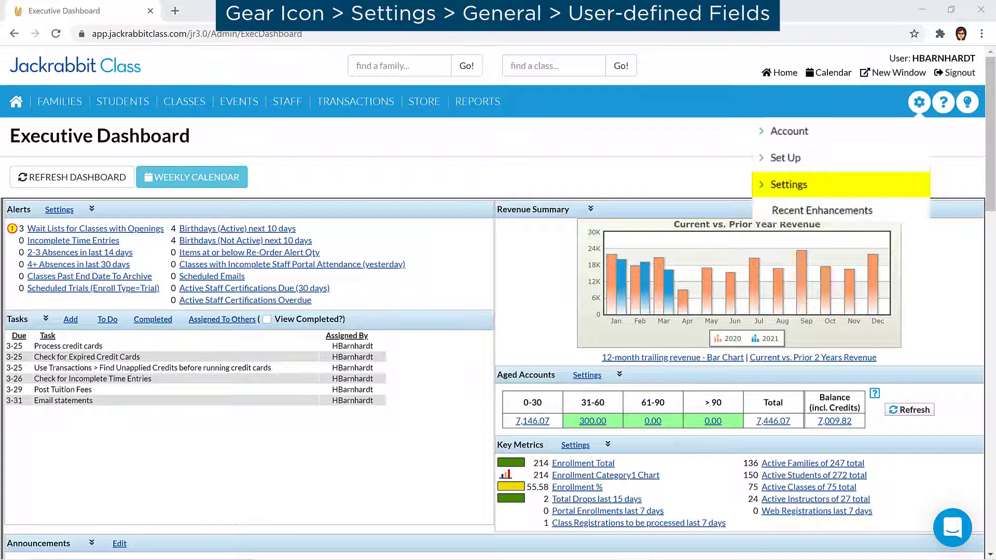
left_click(787, 185)
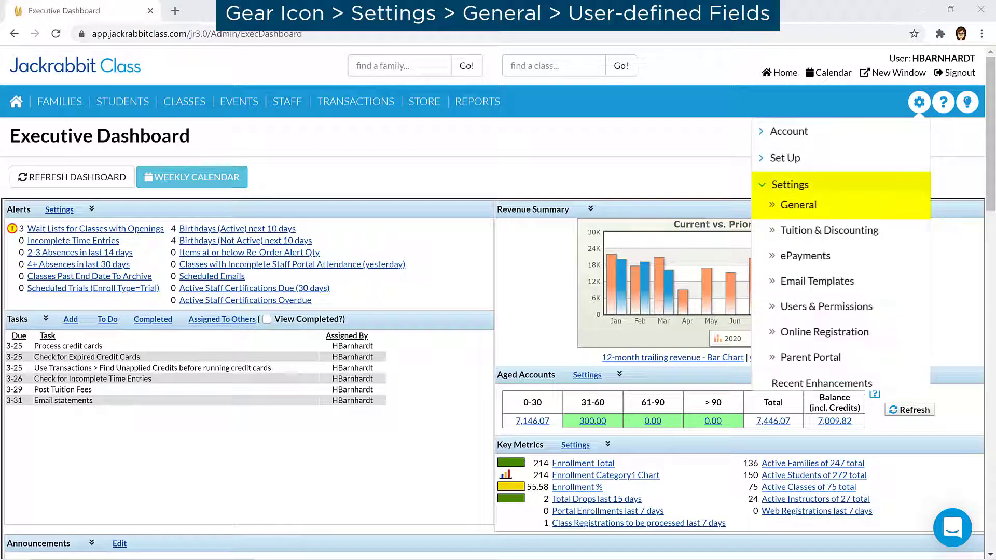
left_click(797, 205)
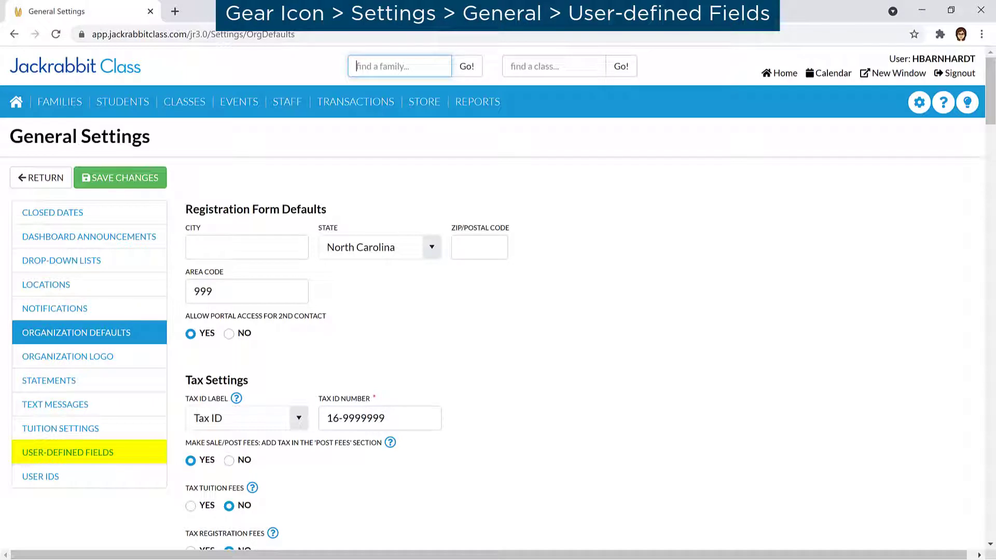
left_click(68, 453)
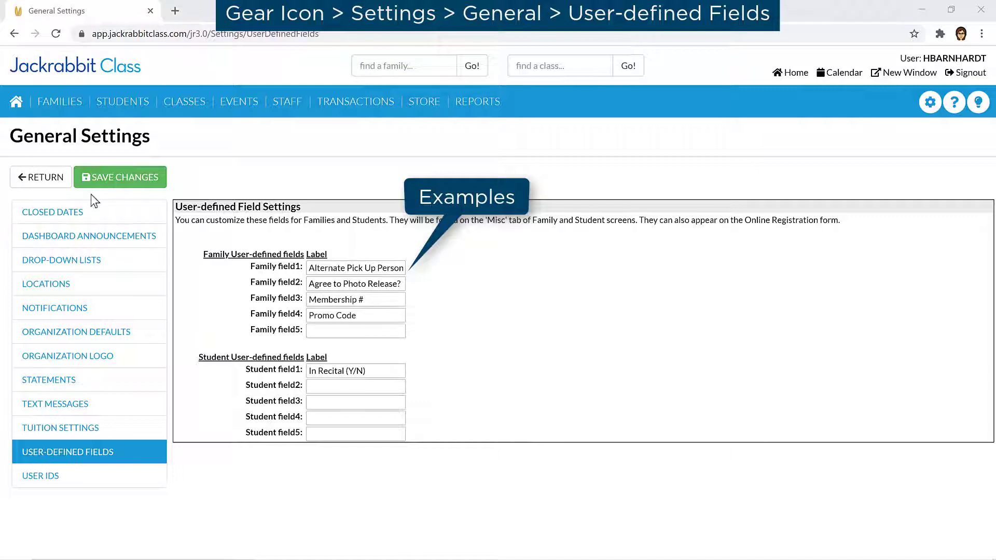
left_click(121, 176)
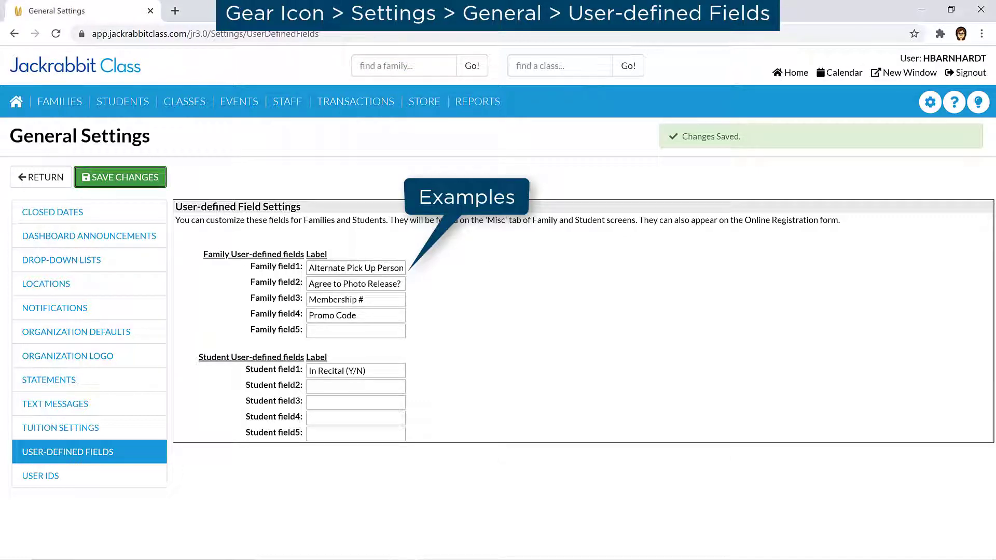
- In Online Registration field options, set how Promo Code and the other family fields appear (Hidden, Optional or Required)
left_click(930, 101)
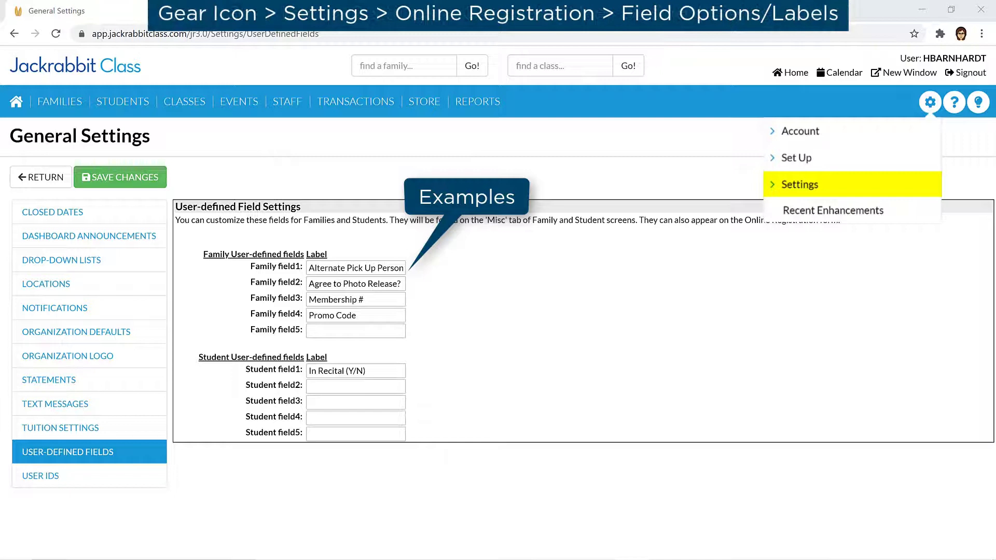
left_click(803, 184)
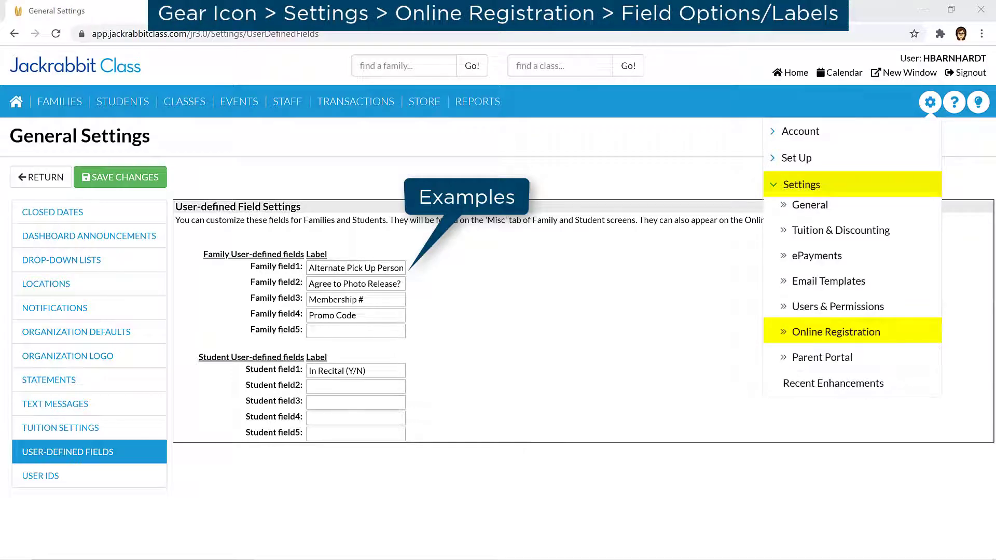
left_click(837, 332)
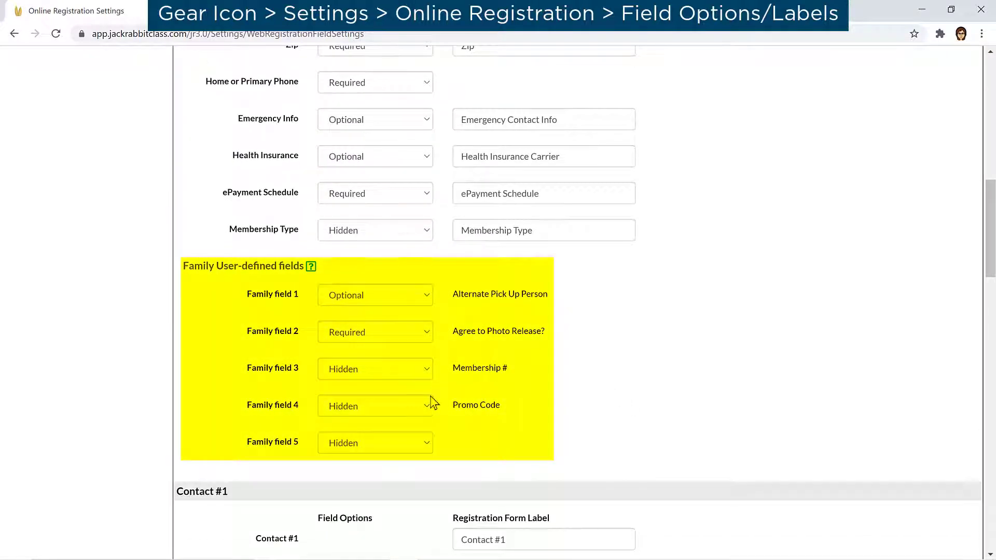
left_click(375, 406)
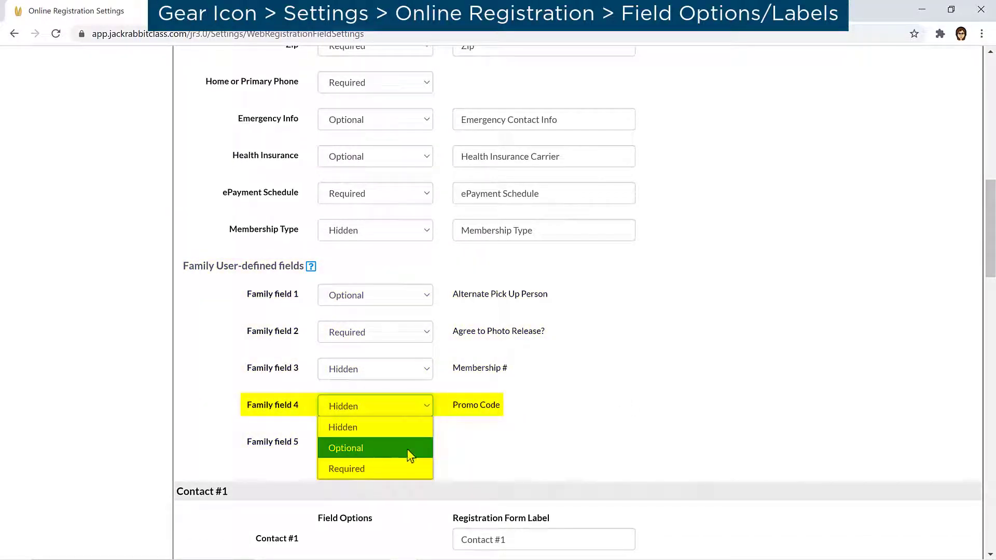
scroll("down", 3)
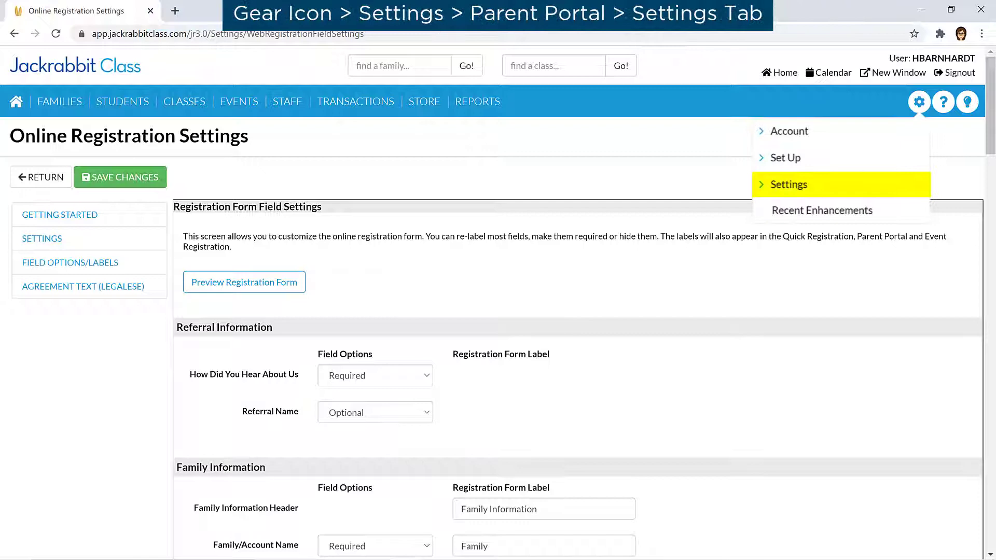
- In Parent Portal settings, set the portal access level for the Agree to Photo Release? family field
left_click(789, 185)
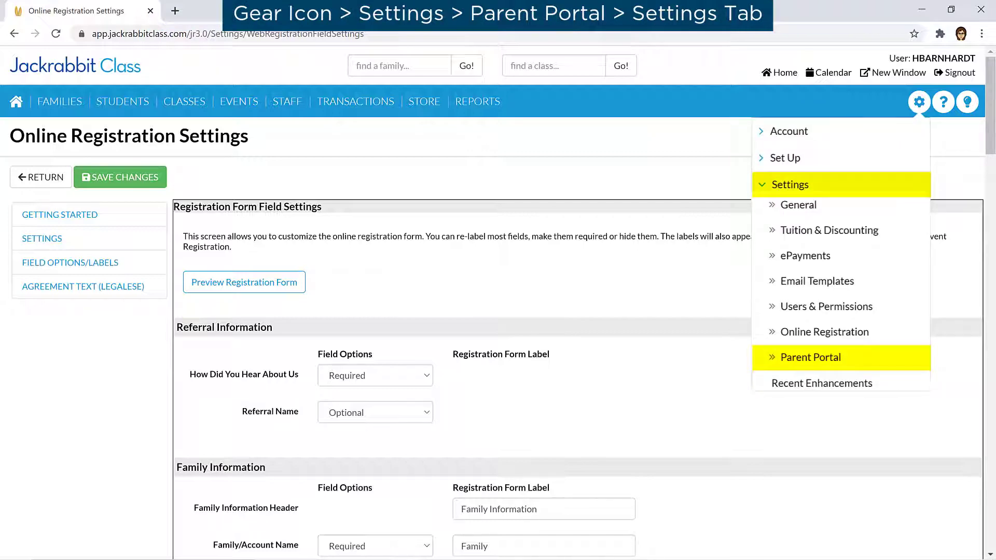
left_click(811, 357)
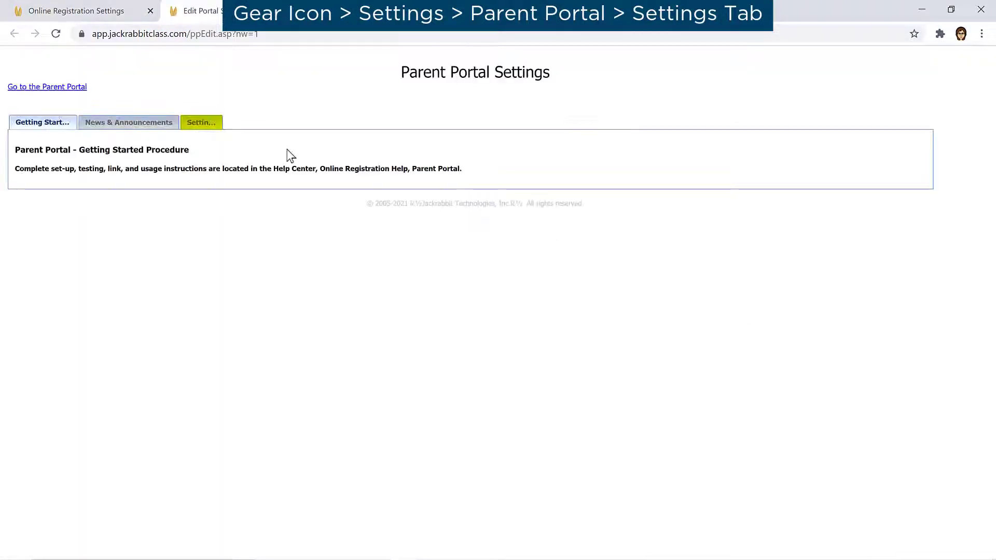
left_click(200, 122)
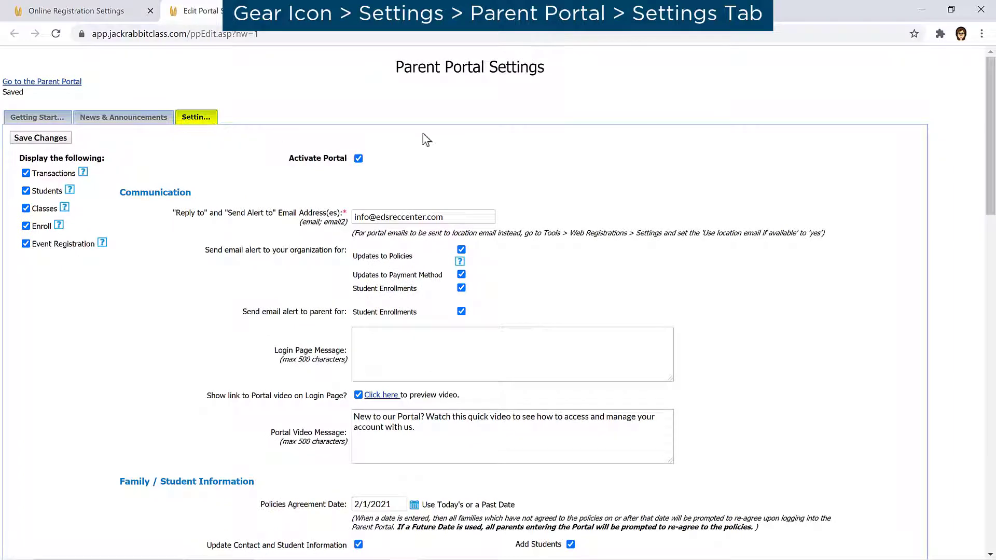
scroll("down", 3)
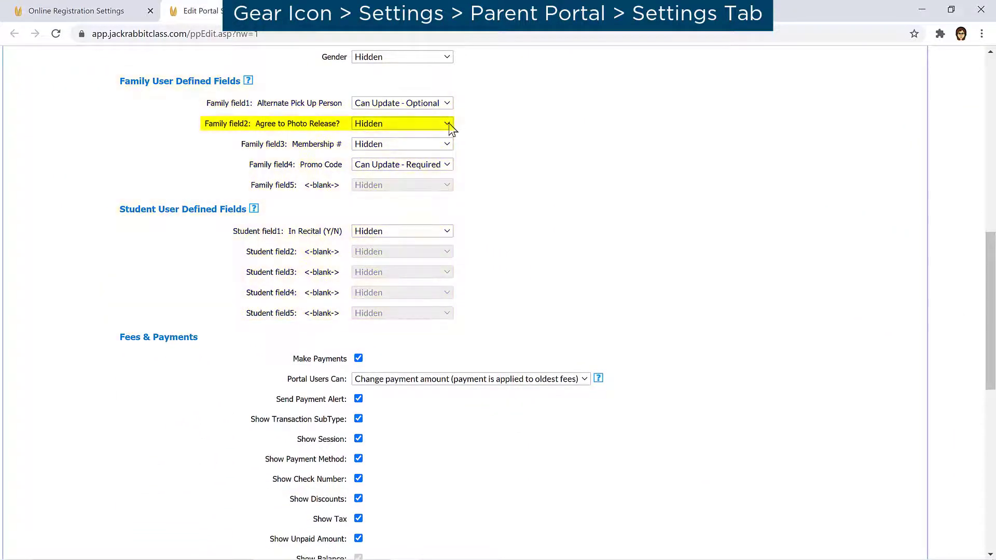
left_click(402, 124)
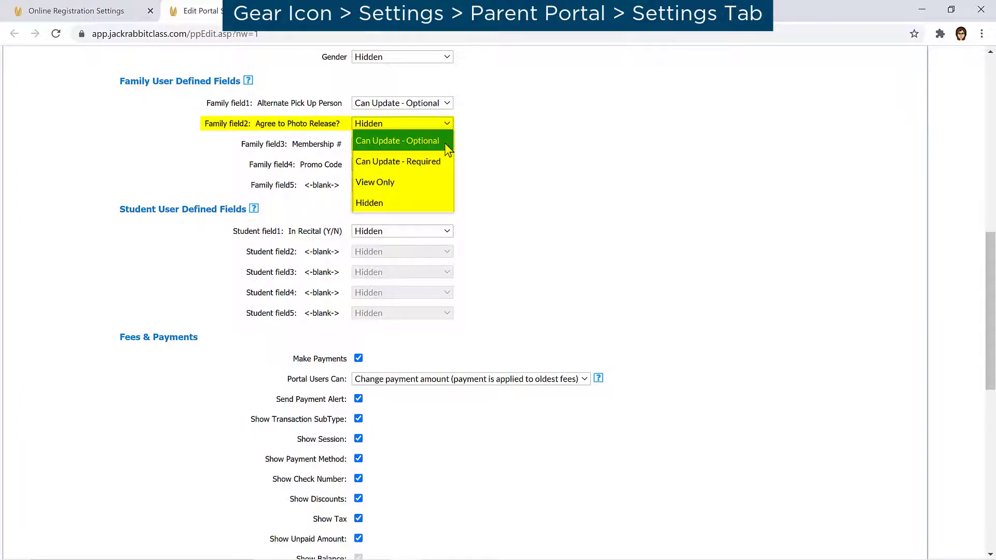
left_click(397, 140)
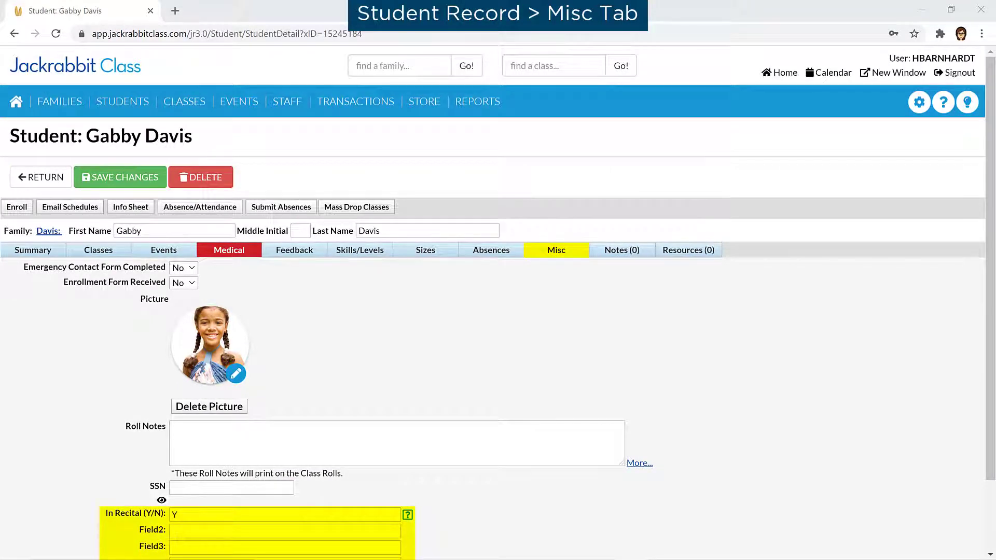
- Show the user-defined field columns in the All Families grid and sort by Alternate Pick Up Person
left_click(60, 102)
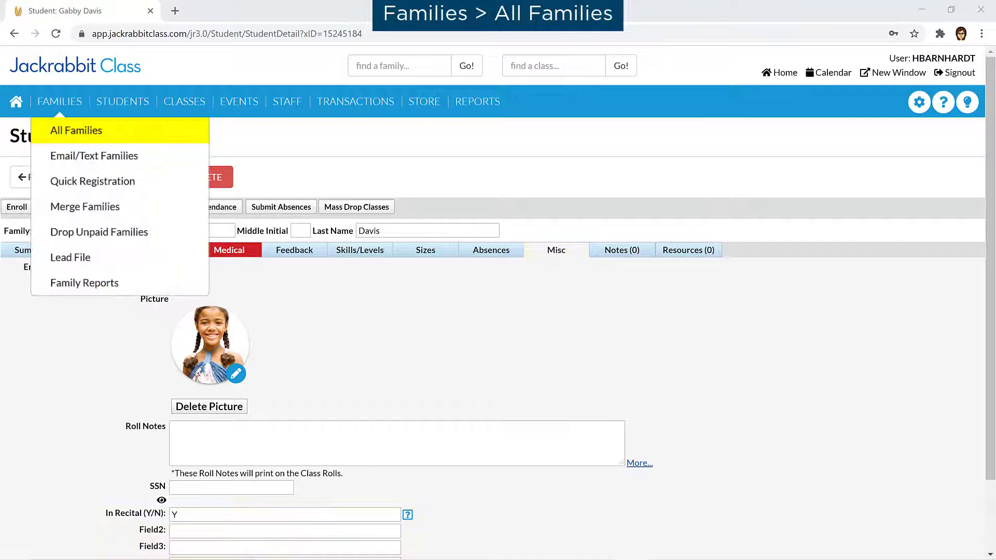
left_click(76, 131)
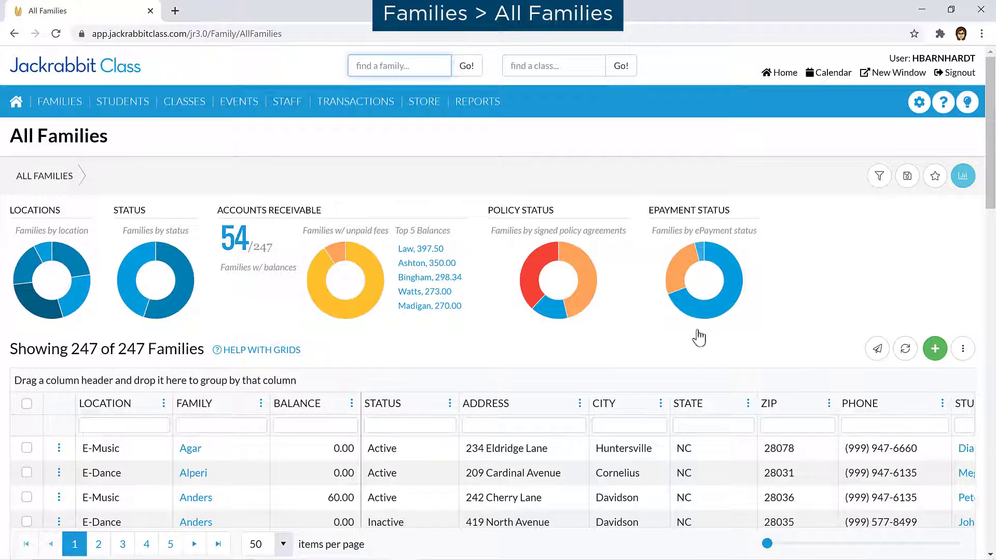
left_click(579, 403)
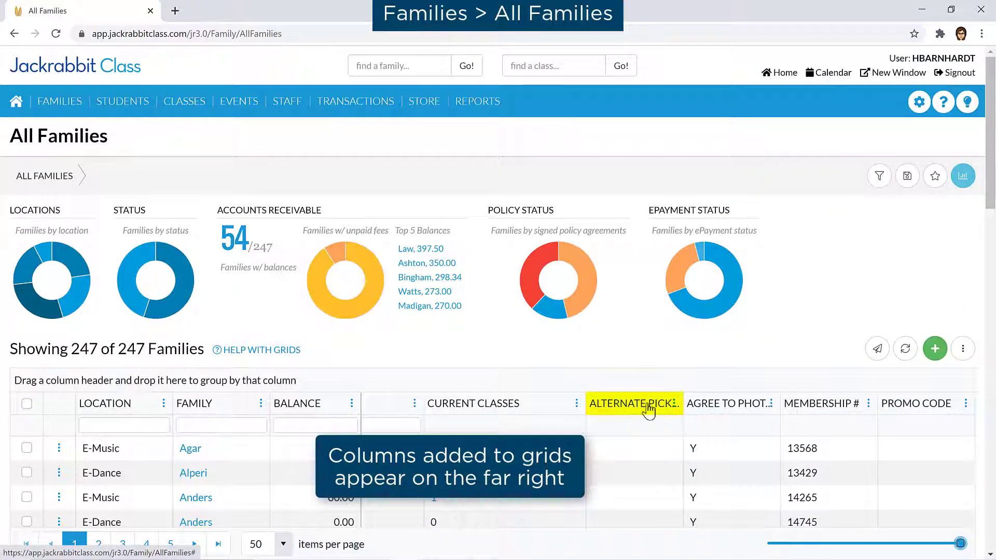
left_click(963, 176)
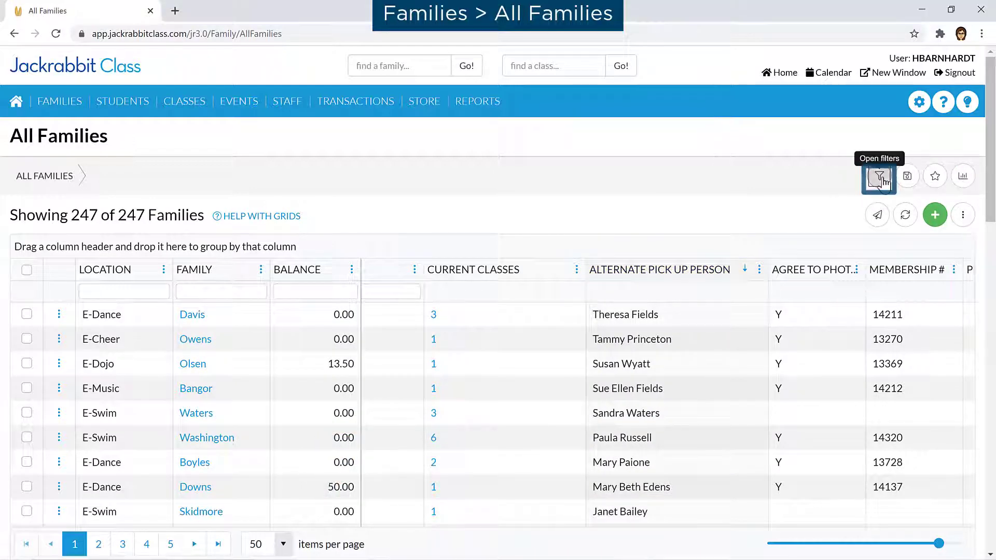
- Filter All Families by a photo release value under Family User-Defined Fields and reach the bulk actions menu
left_click(879, 177)
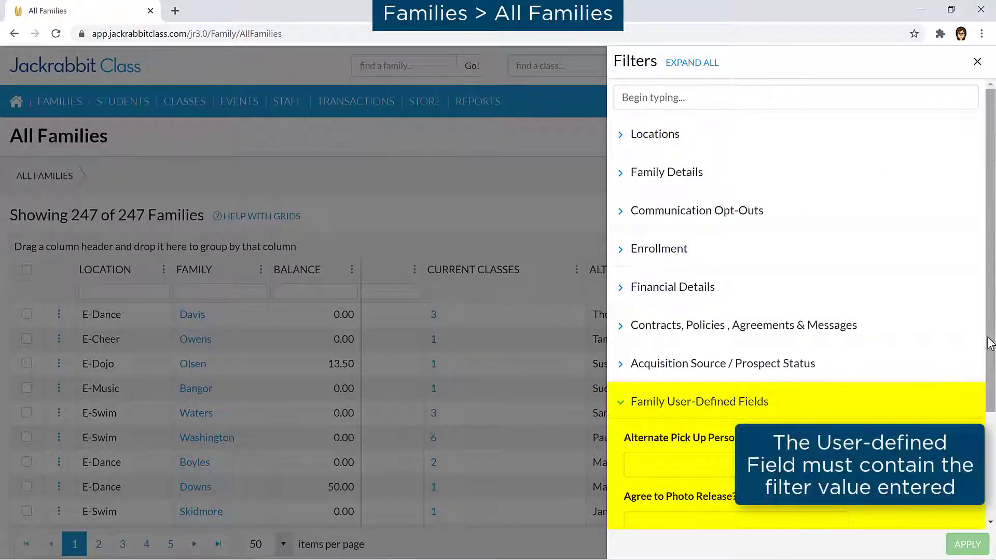
scroll("down", 3)
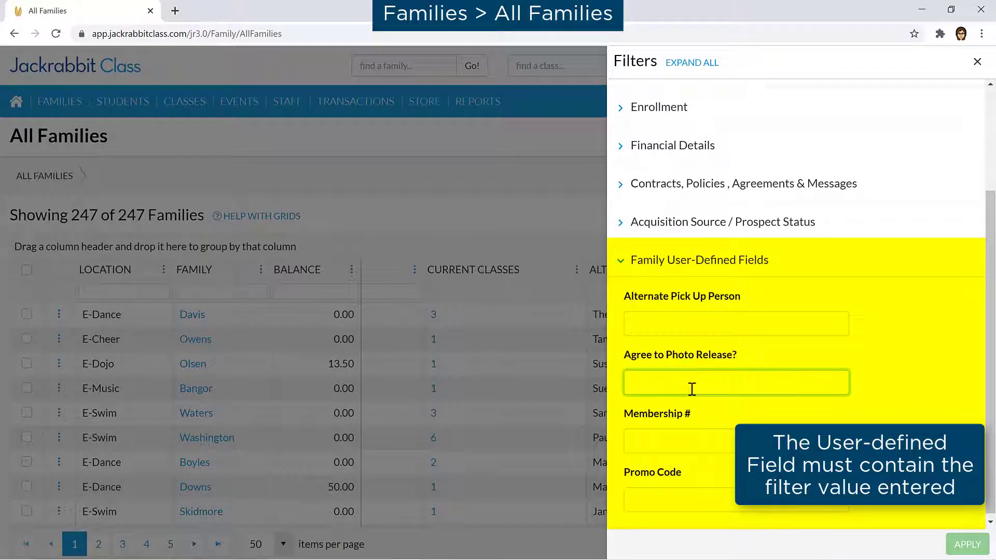
left_click(966, 545)
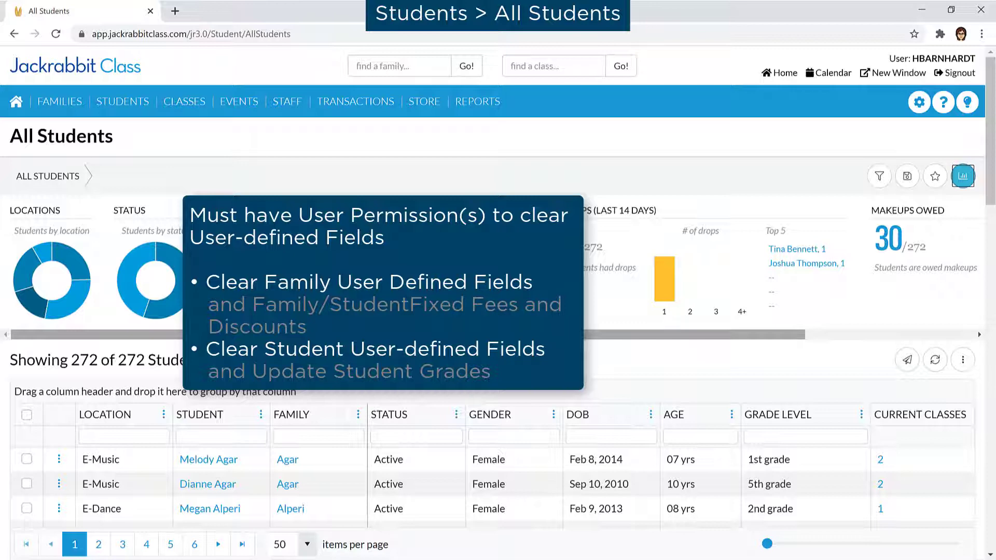
scroll("right", 3)
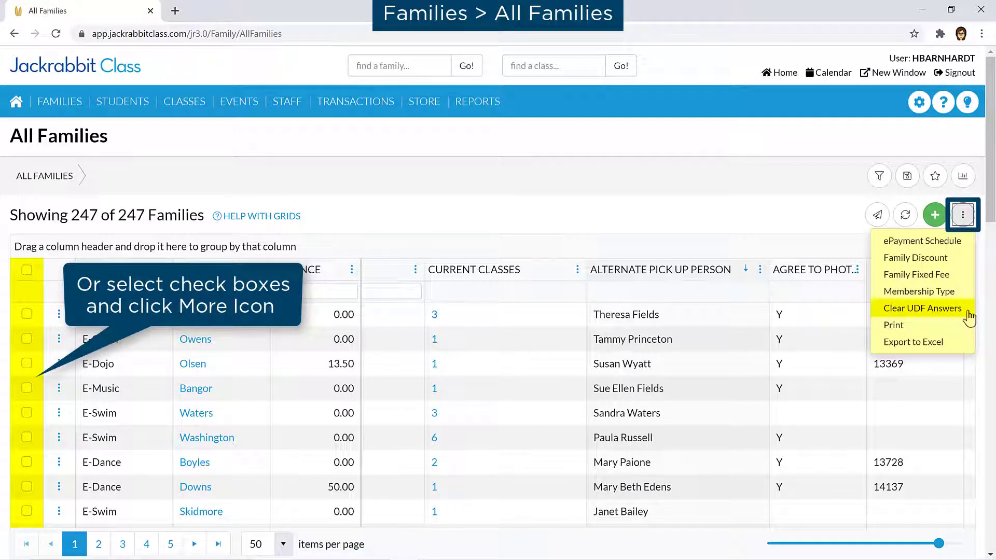
- Clear the Promo Code answers for all 247 families via Clear UDF Answers
left_click(923, 308)
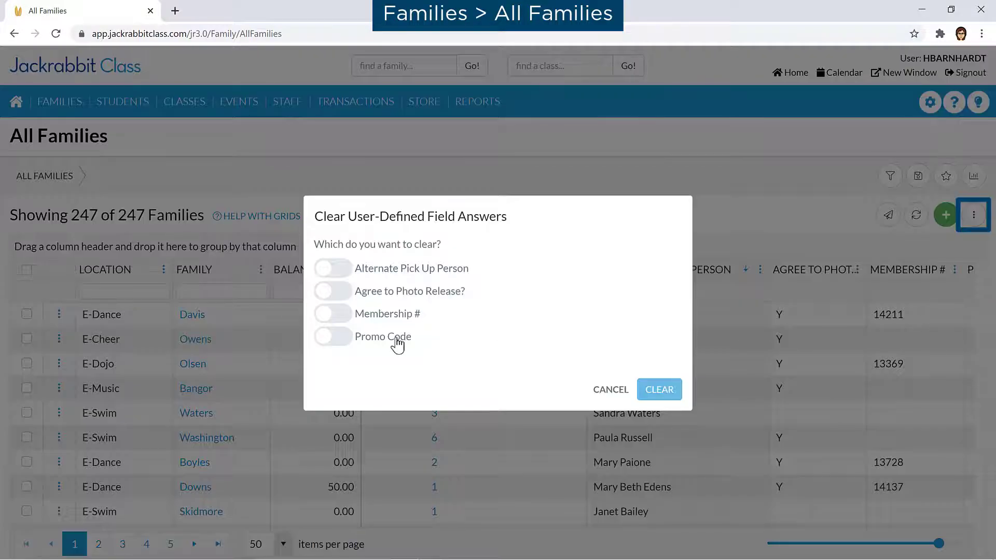
left_click(332, 336)
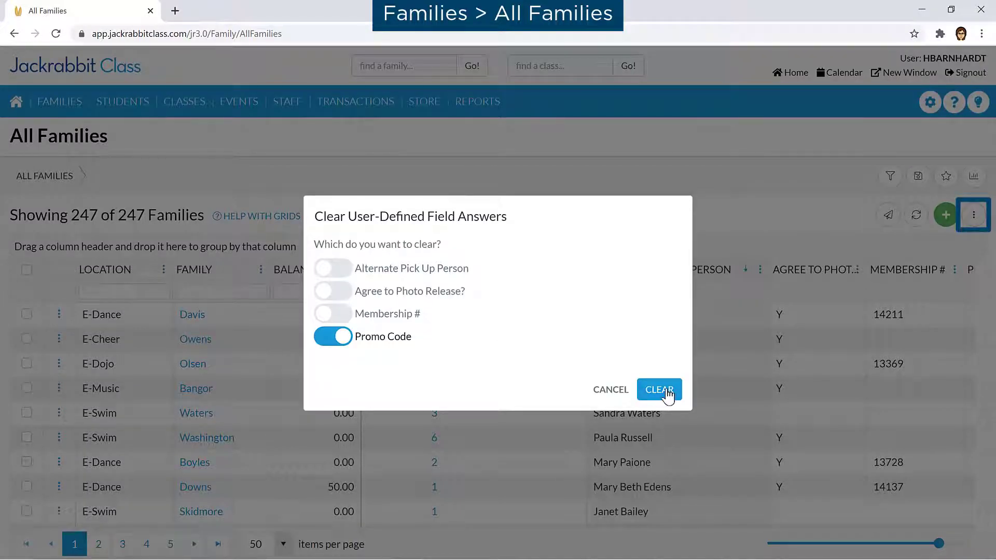
left_click(659, 389)
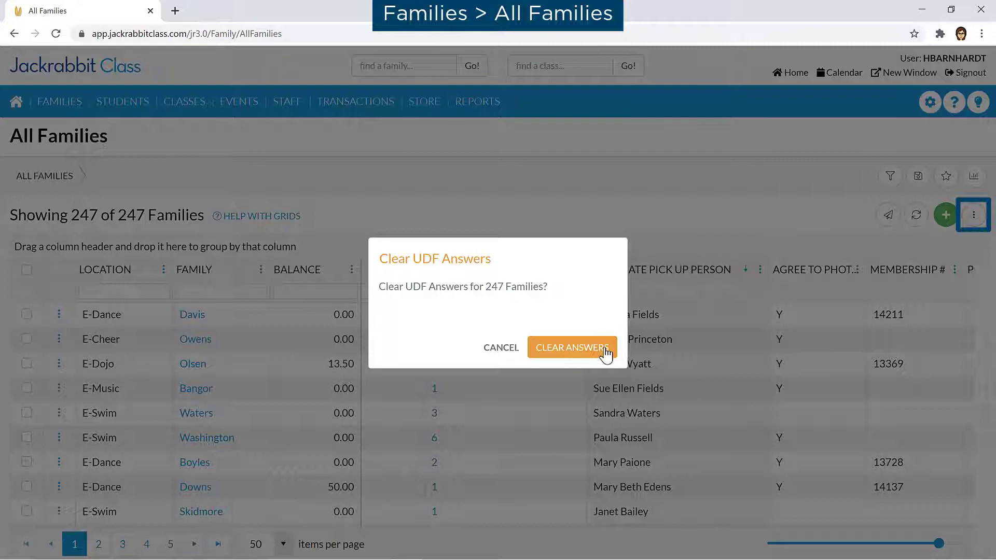
left_click(571, 348)
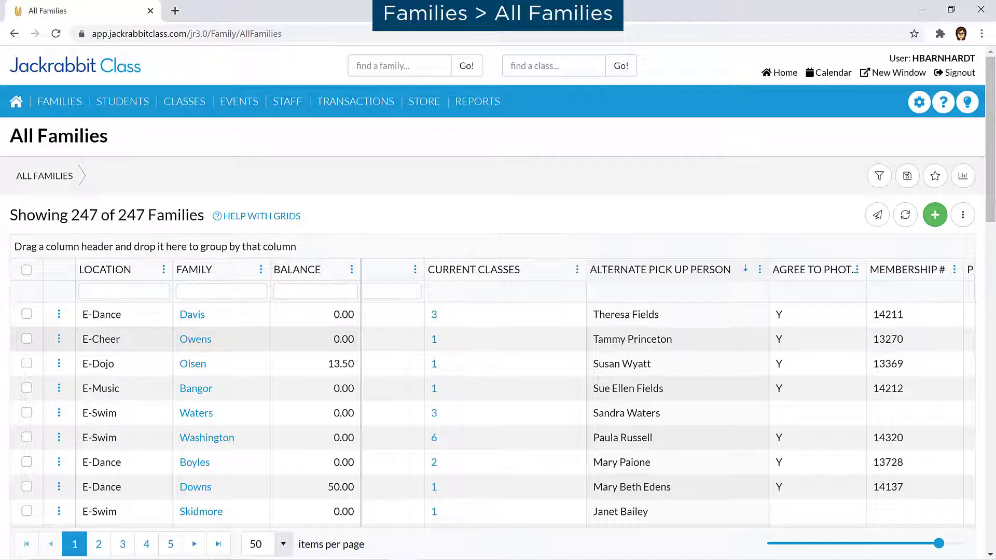
- Run the Parent Portal Log report filtered to User Defined Field Changes since 2/1/2021
left_click(477, 100)
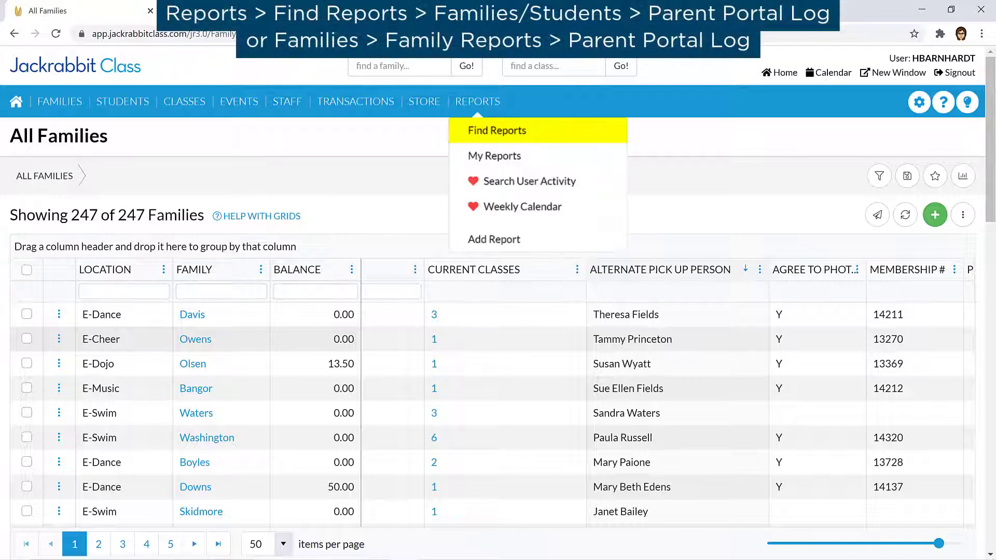
left_click(497, 130)
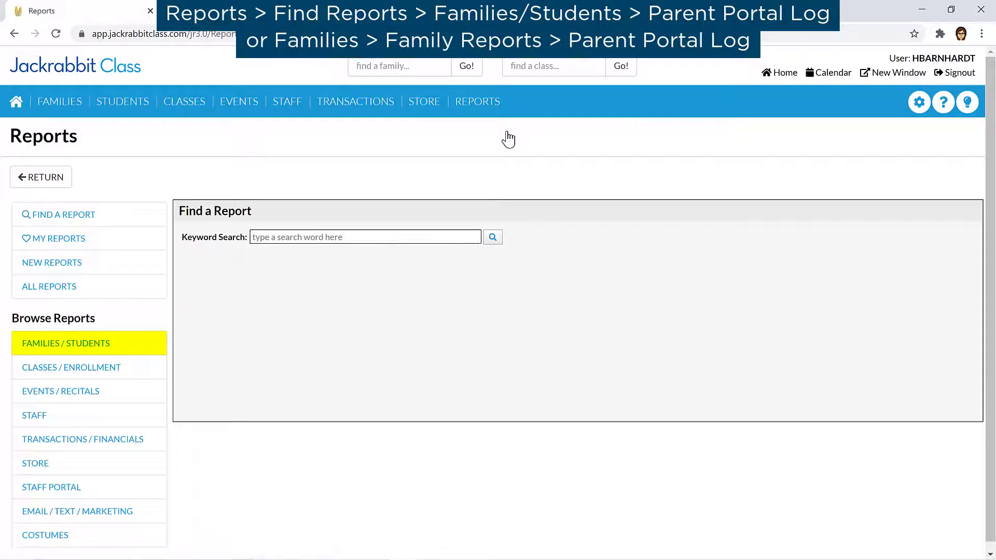
left_click(66, 344)
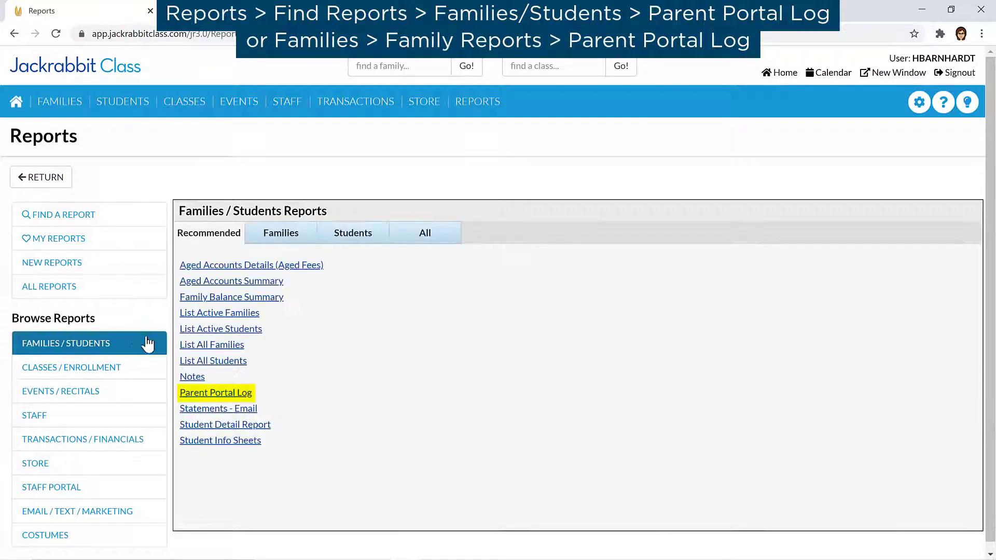
left_click(216, 392)
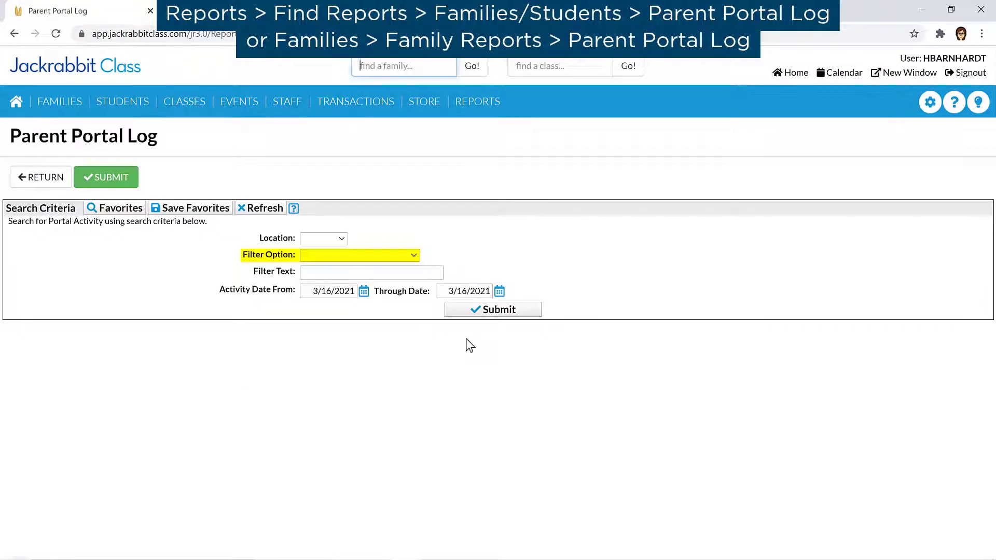
left_click(359, 255)
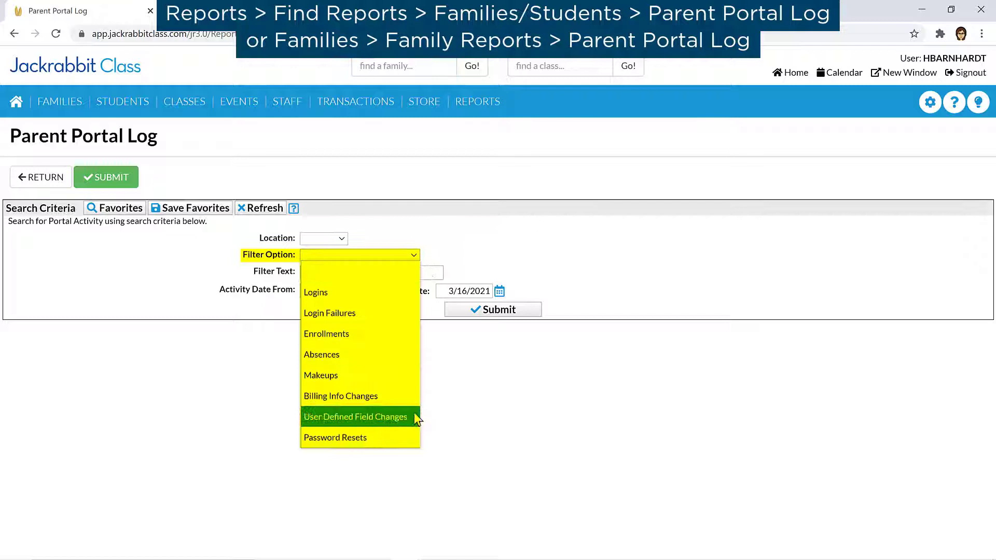
left_click(355, 418)
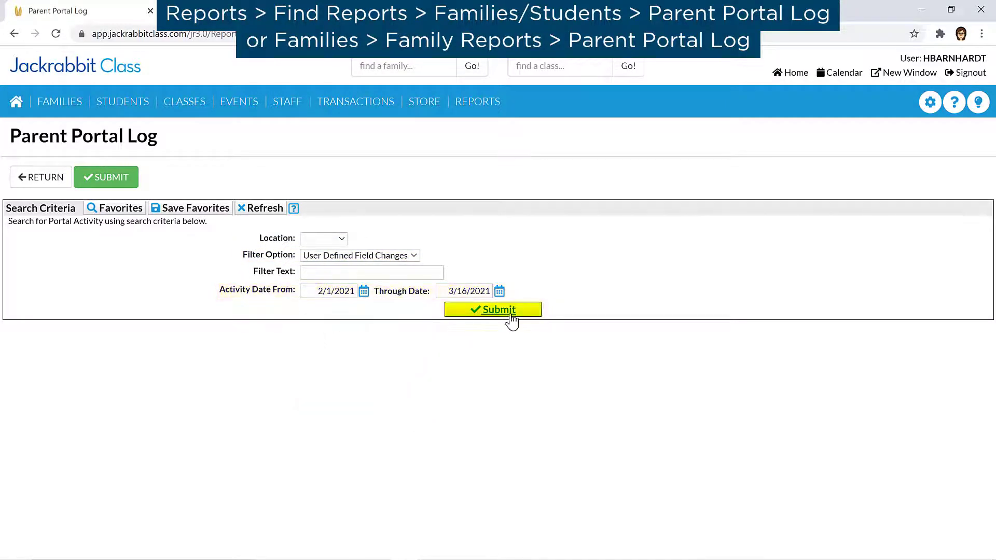
left_click(493, 310)
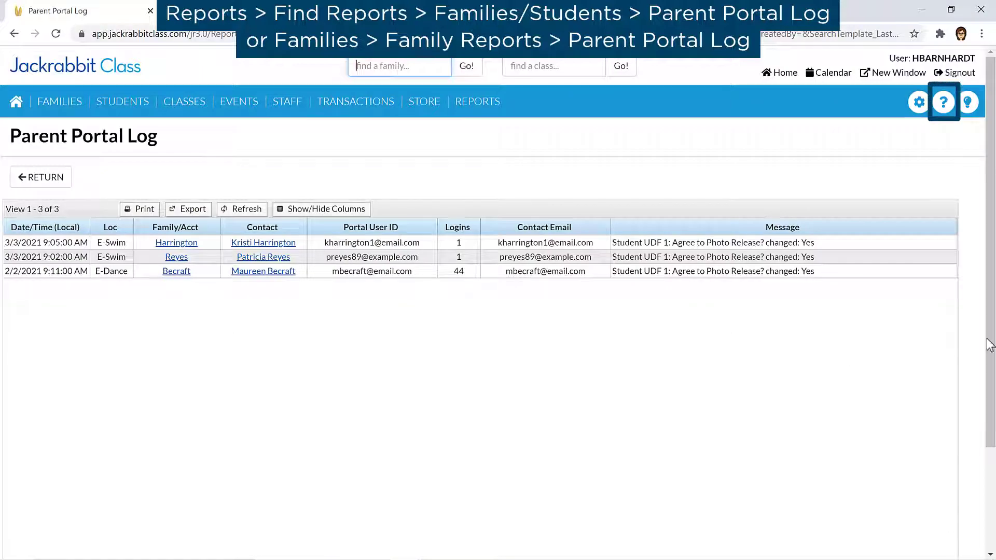